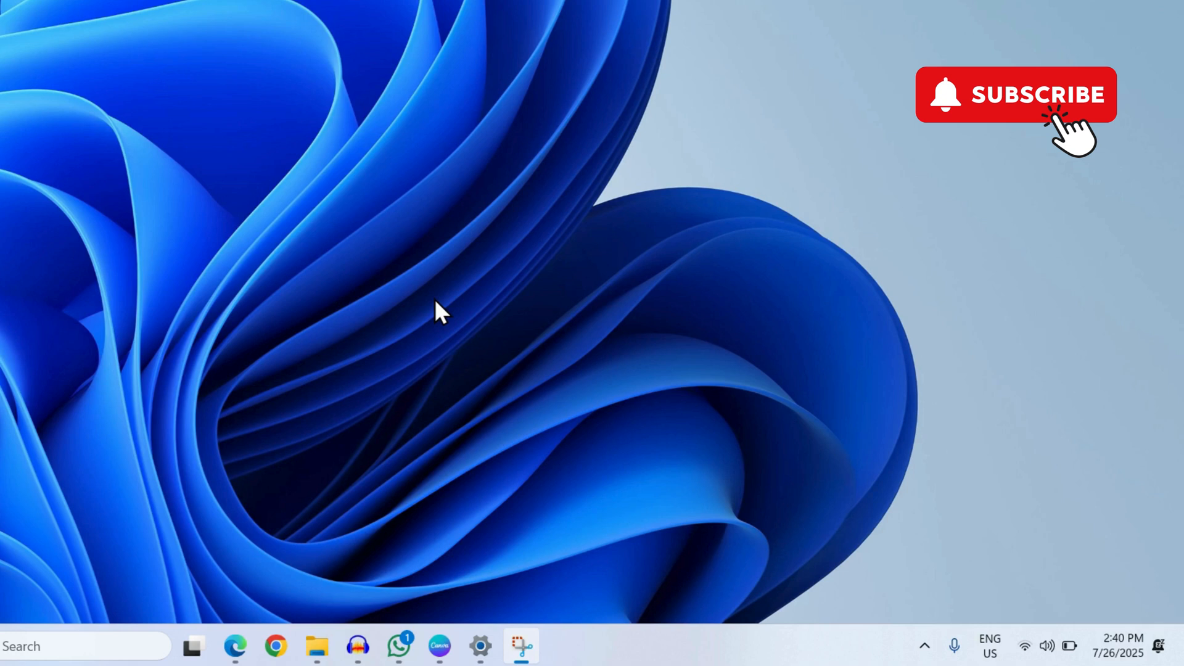
Bring up the Project panel with Win+P to pick a projection mode.
key("Win+P")
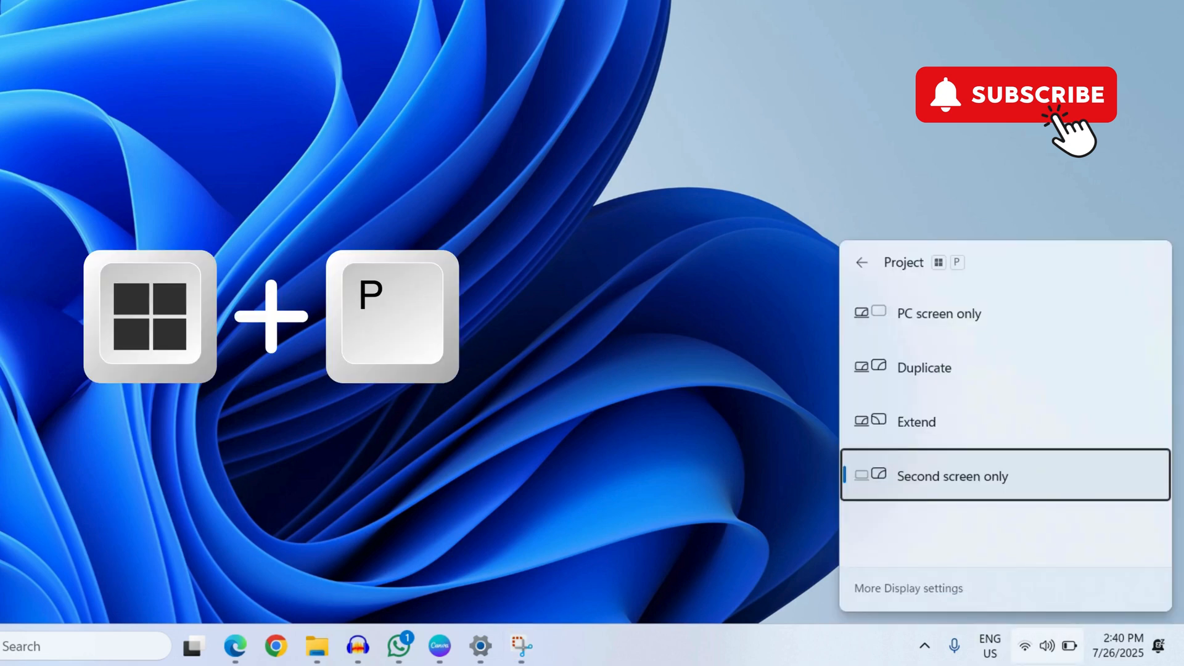
mouse_move(918, 385)
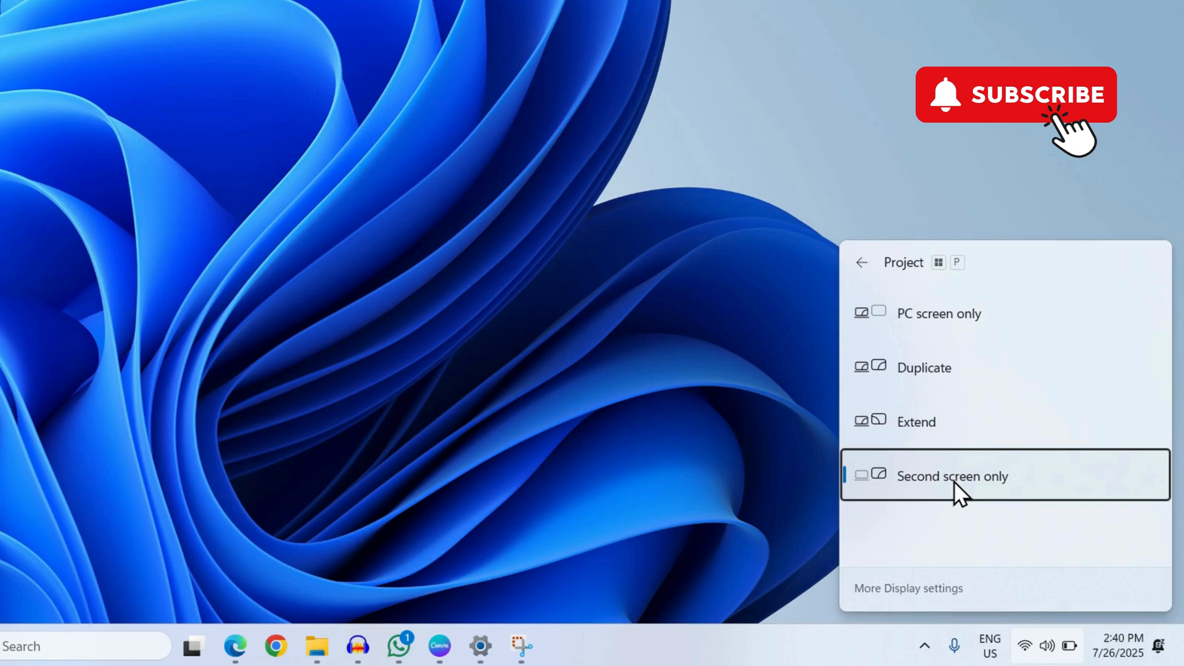
mouse_move(631, 219)
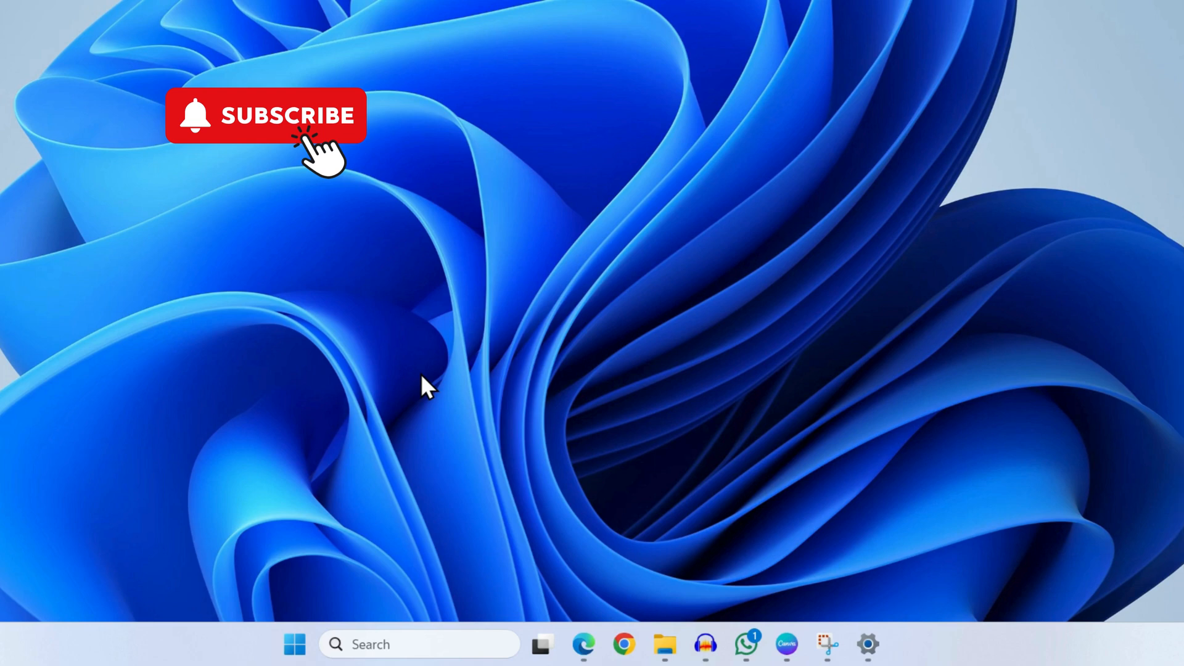
Search 'display settings', open the Display page, and scroll to Related settings.
type("display settings")
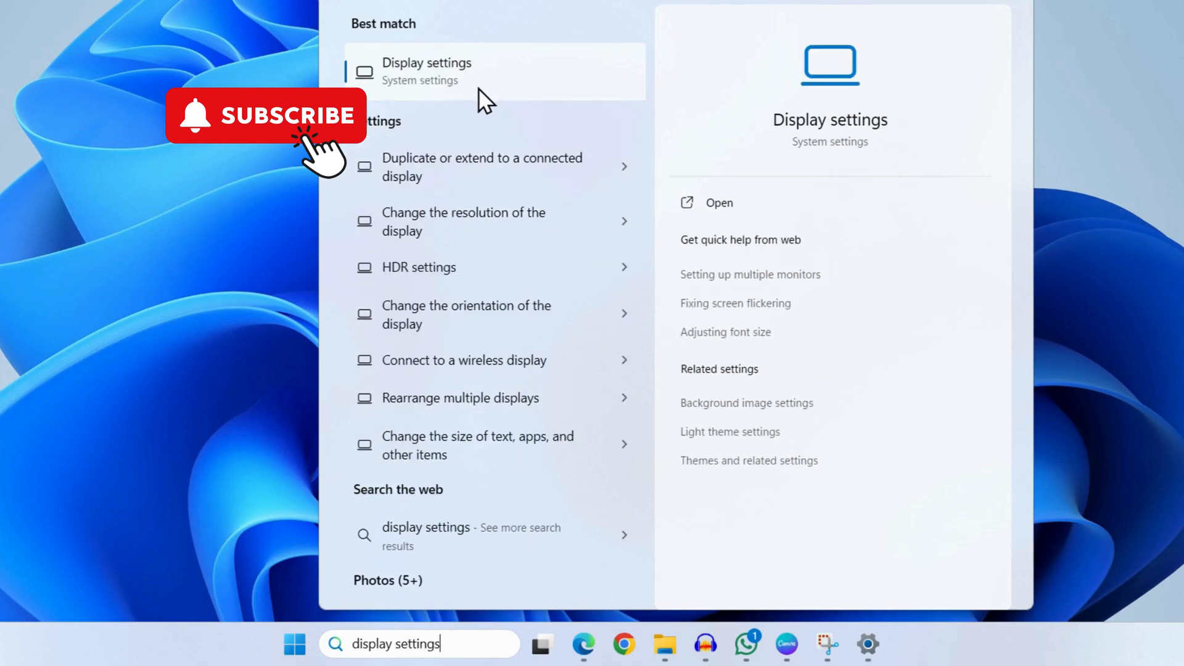
left_click(427, 71)
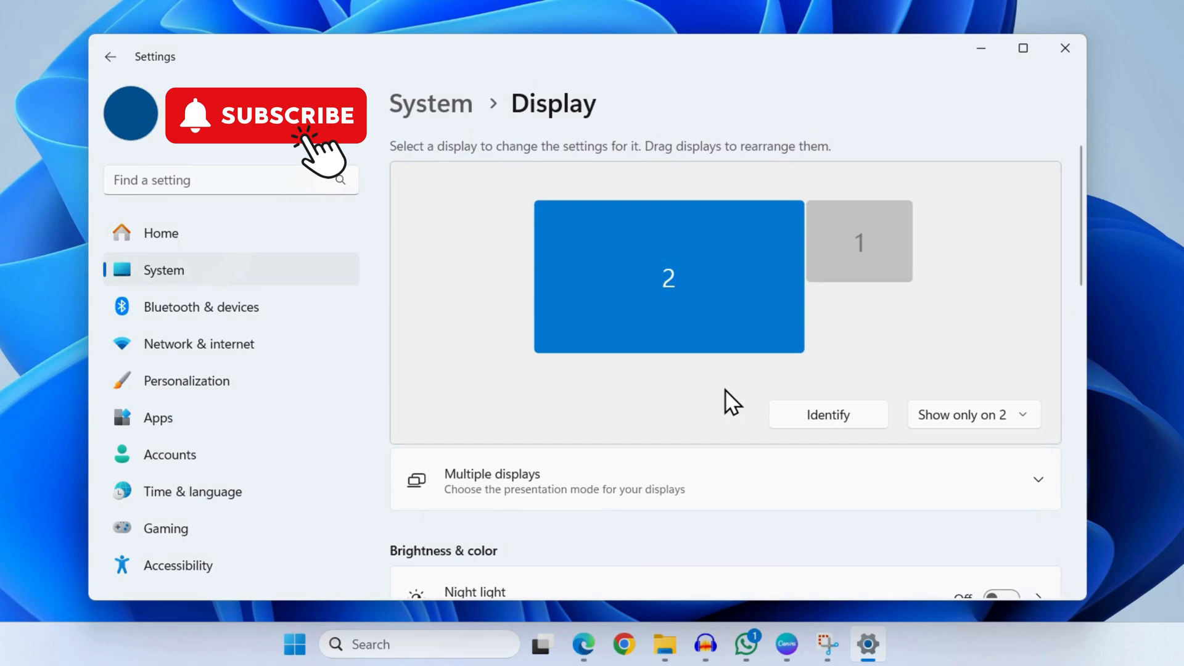
scroll("down", 3)
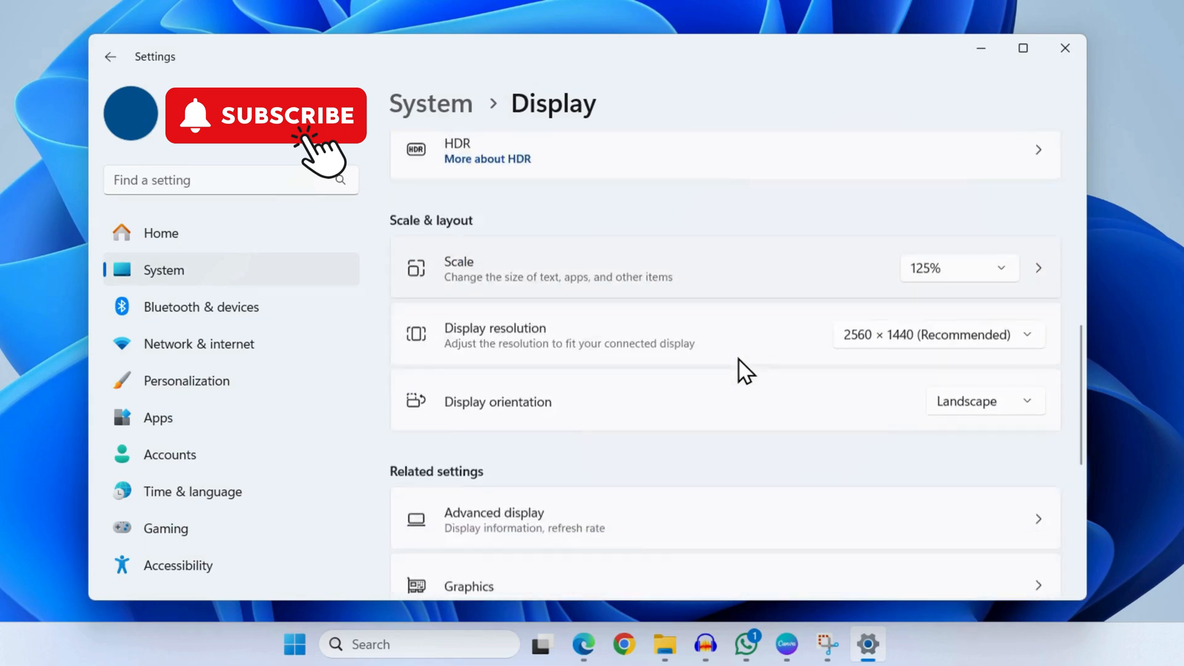
scroll("down", 3)
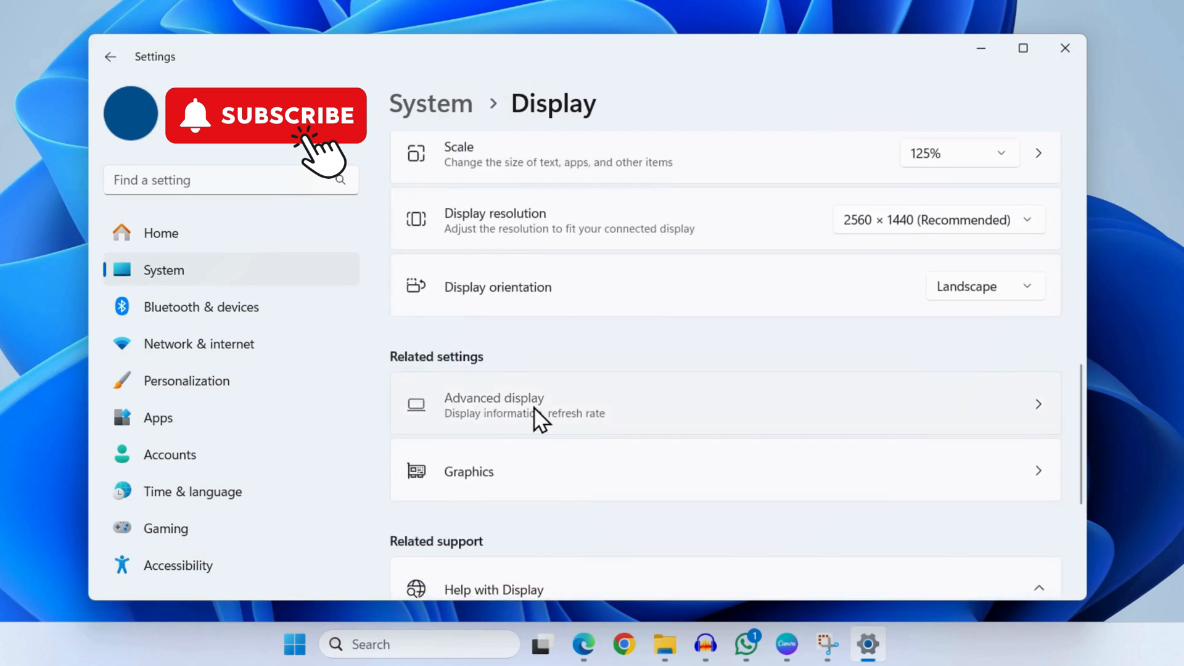
In Advanced display, keep the LS27B61x display selected and choose its refresh rate.
left_click(494, 404)
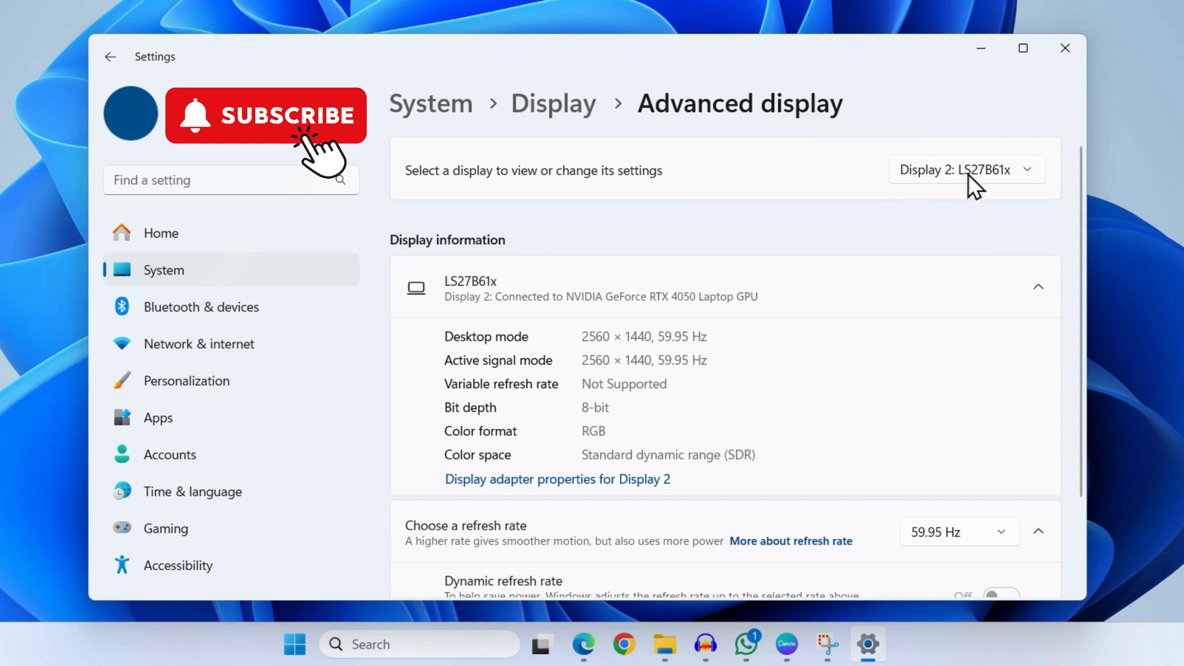
left_click(966, 169)
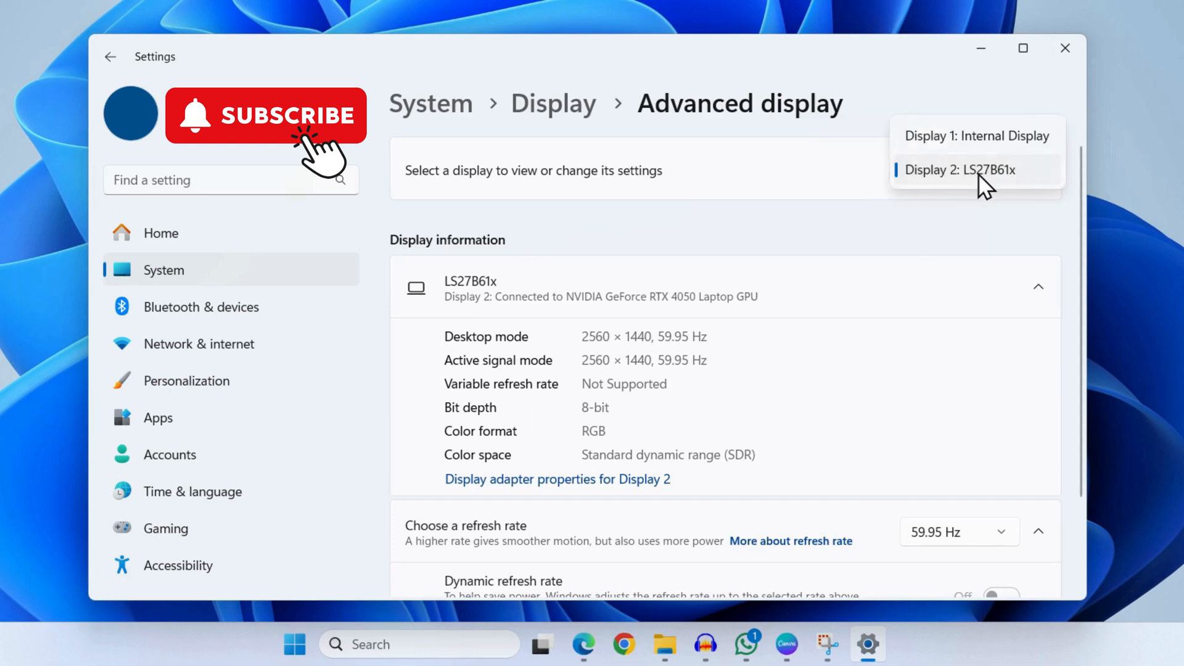
left_click(959, 169)
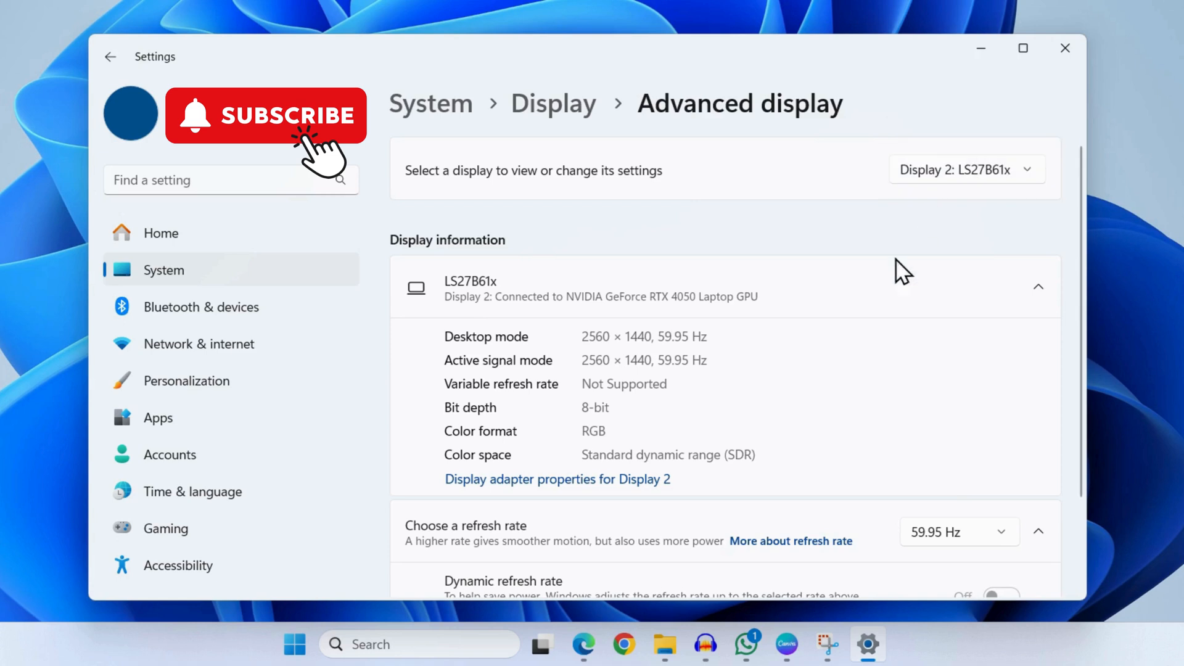
scroll("down", 3)
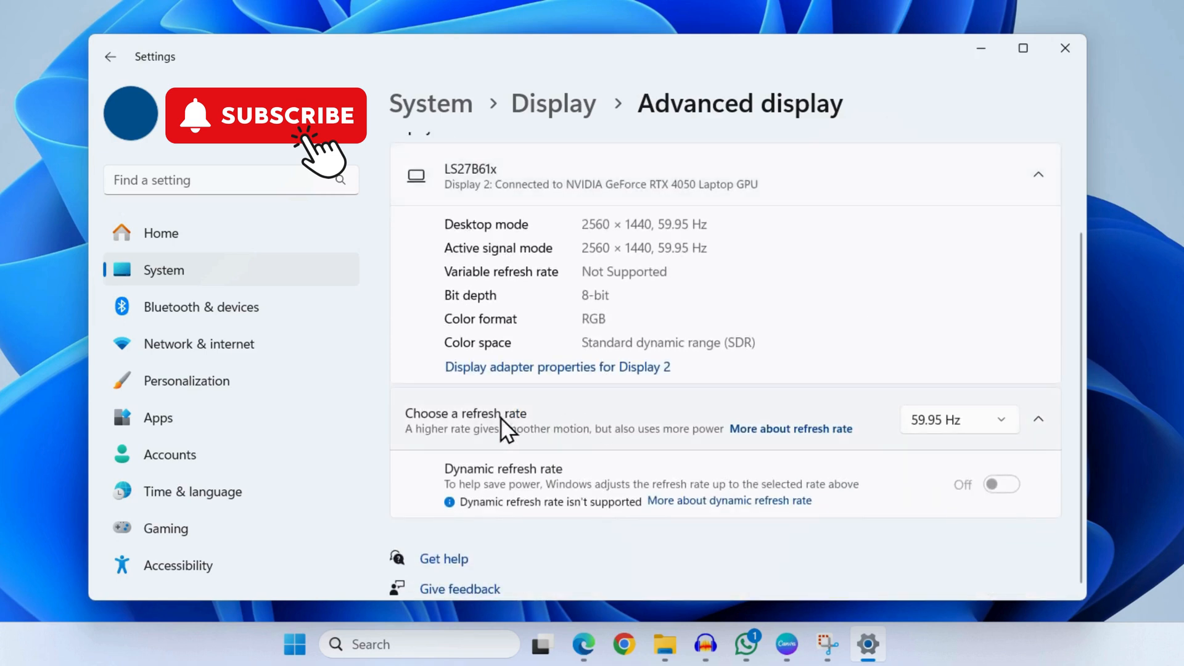
mouse_move(540, 427)
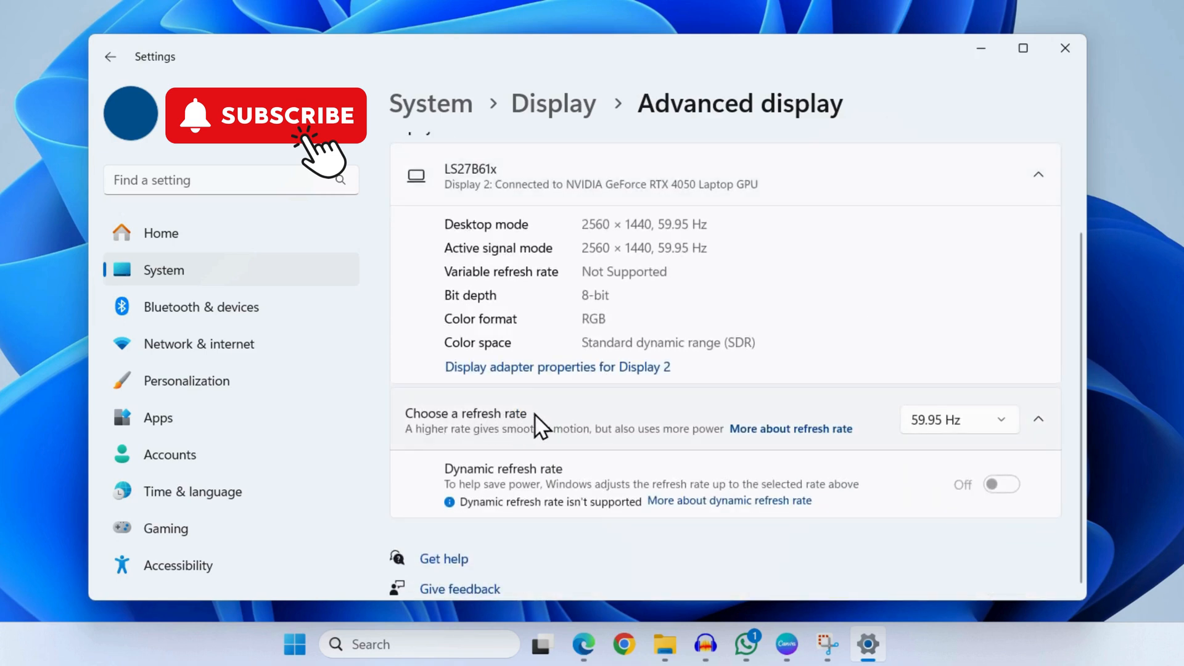
left_click(958, 420)
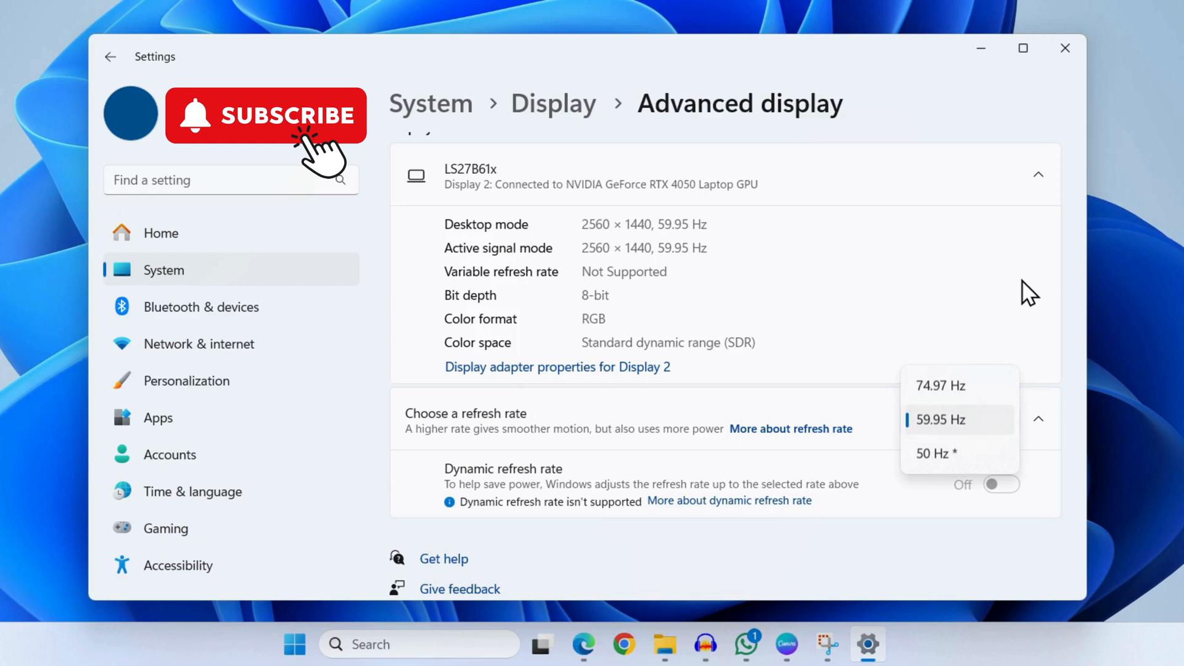
left_click(939, 420)
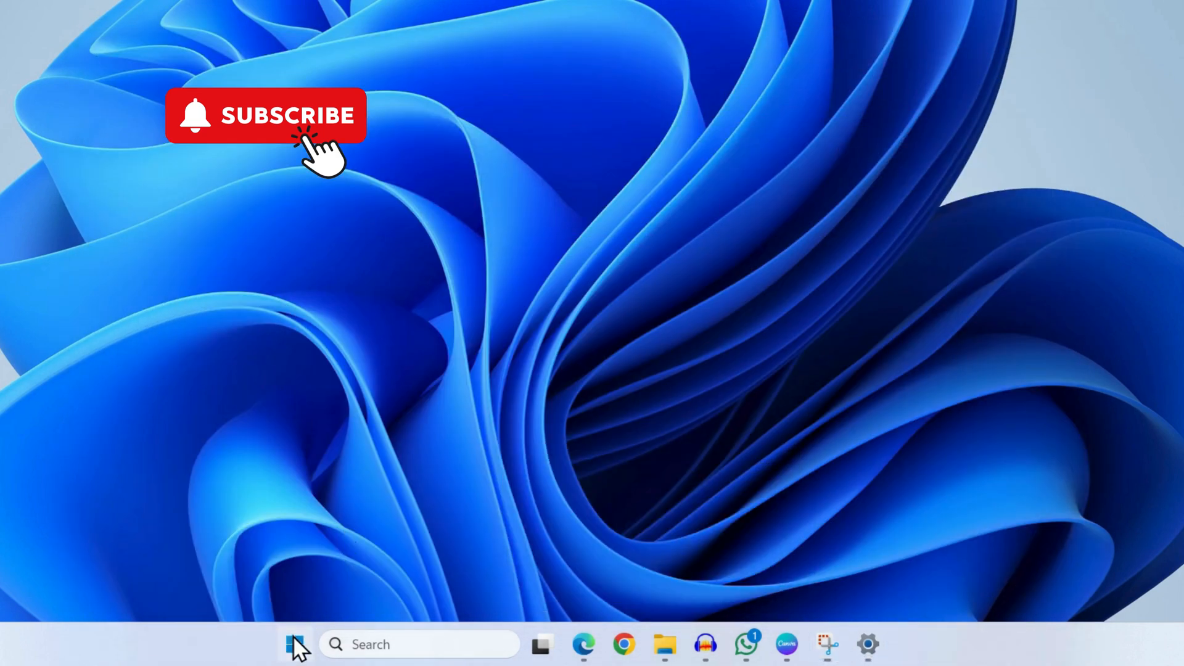
Launch the Hardware and Devices troubleshooter (msdt.exe -id DeviceDiagnostic) from the Start menu.
right_click(295, 644)
type("msdt.exe -id DeviceDiagnostic")
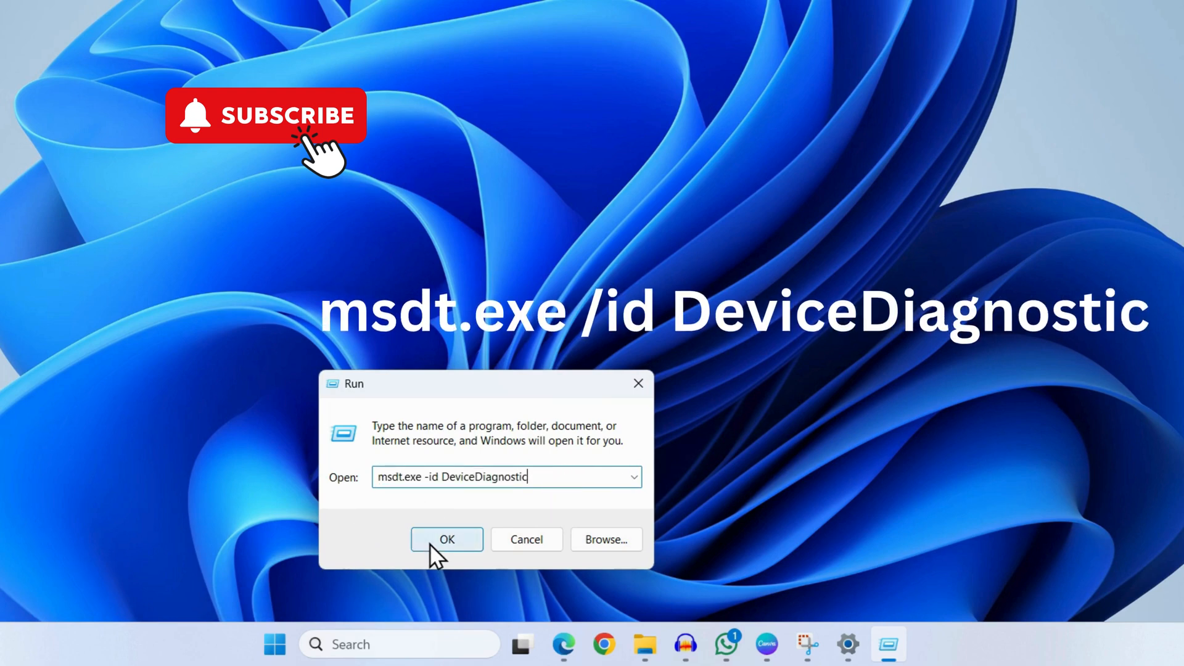
left_click(445, 539)
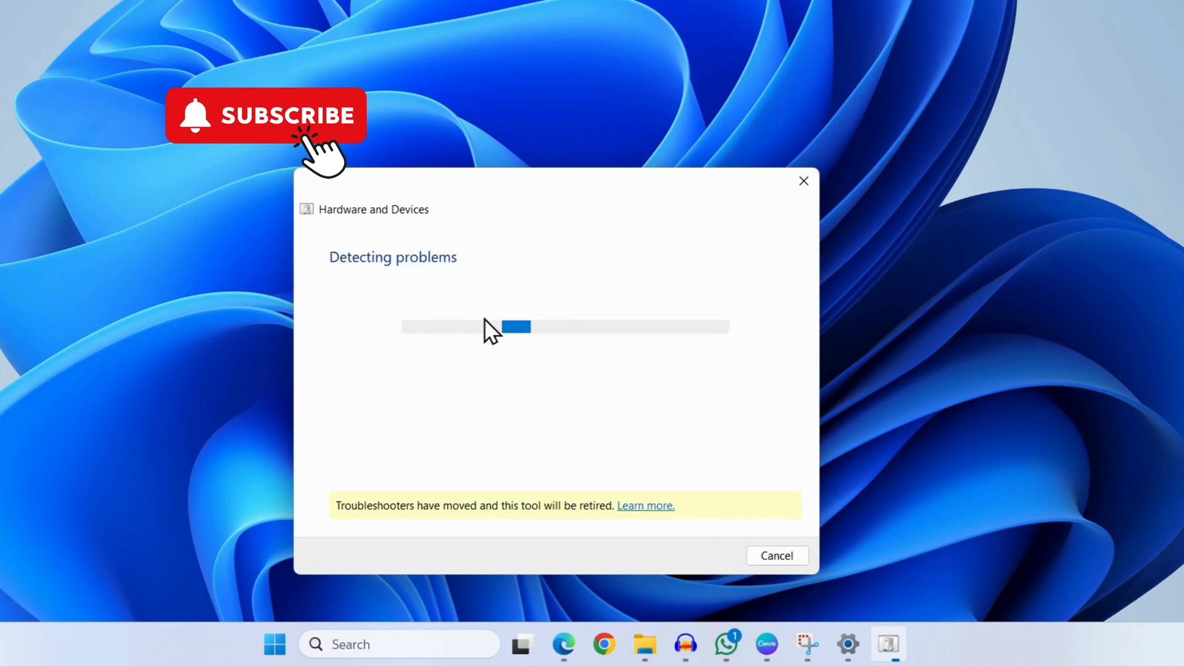
mouse_move(504, 373)
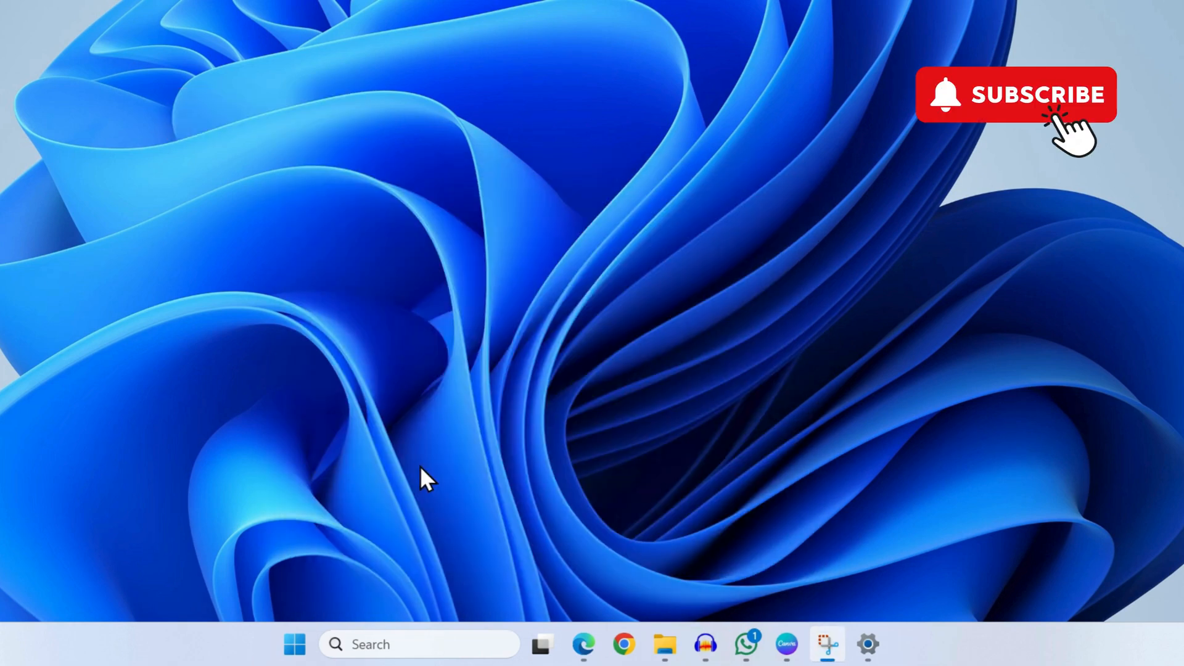
Search automatically for an NVIDIA RTX 4050 driver in Device Manager and close the result.
right_click(294, 644)
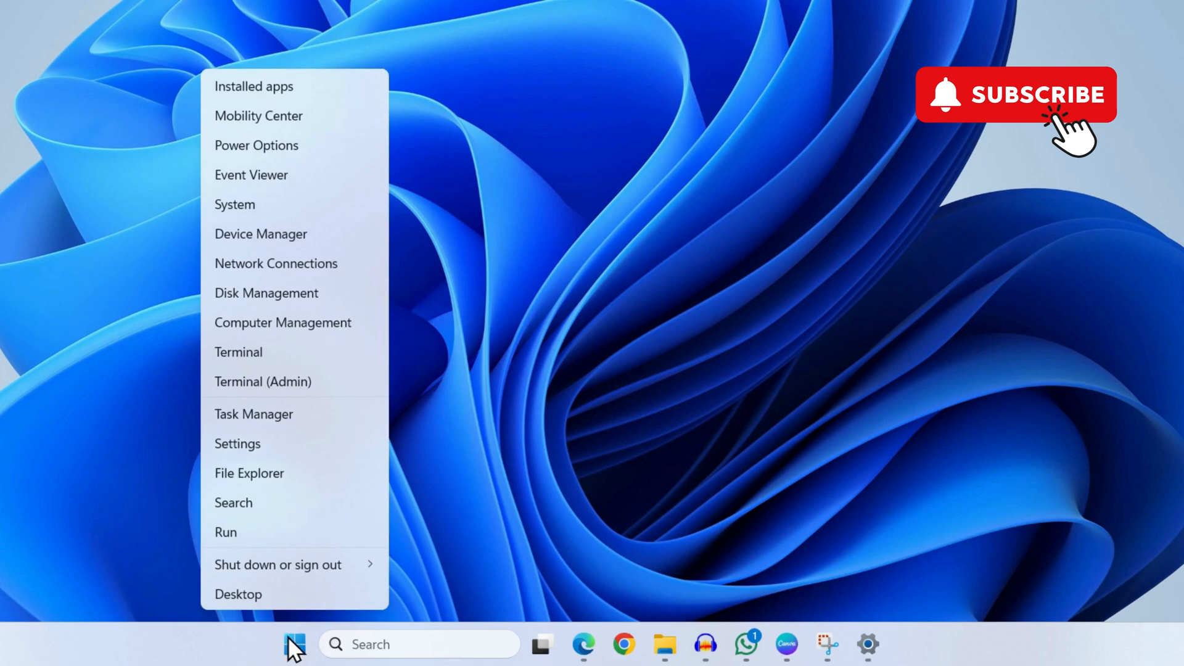
mouse_move(302, 249)
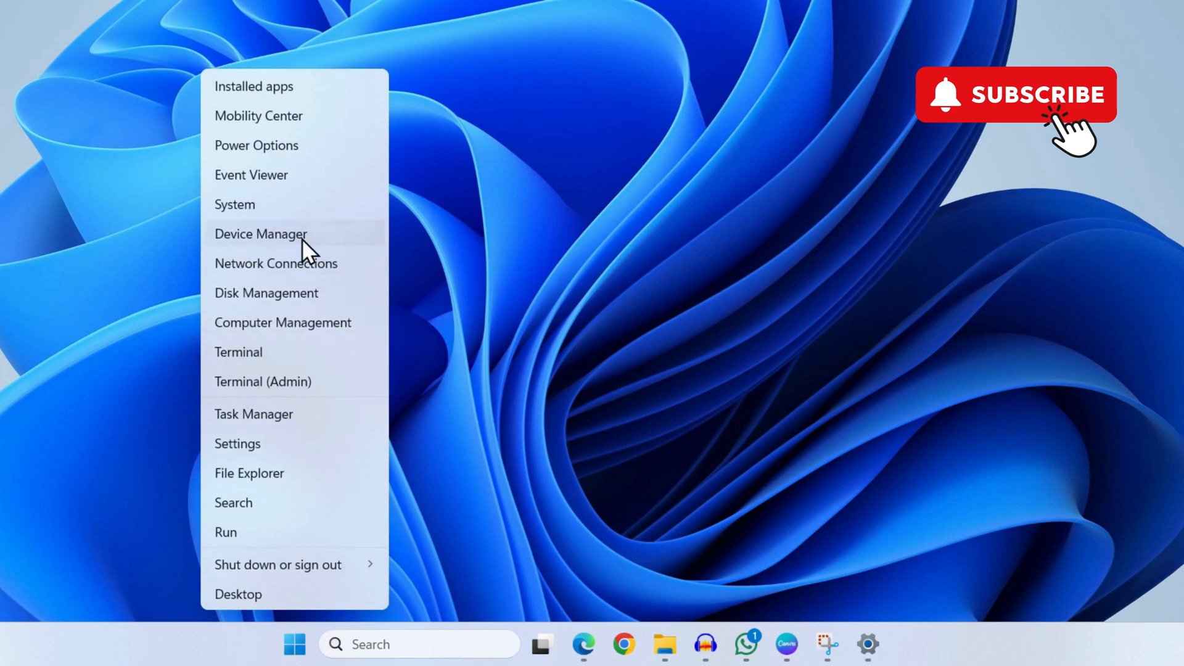
left_click(260, 233)
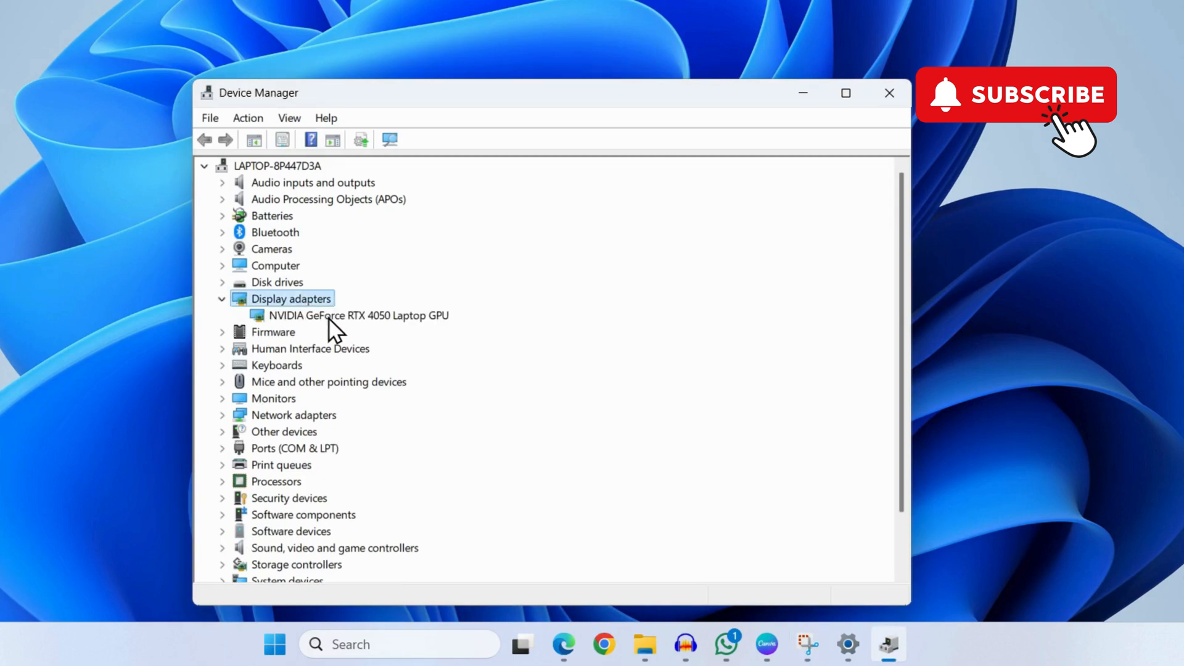
right_click(358, 315)
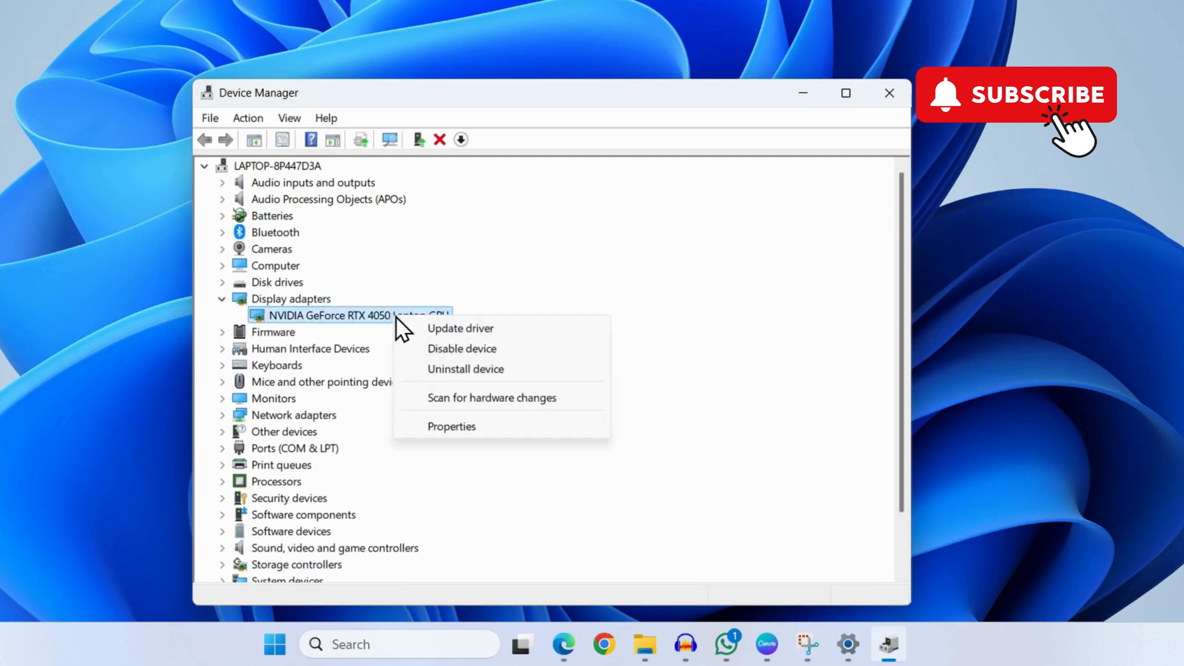
left_click(461, 327)
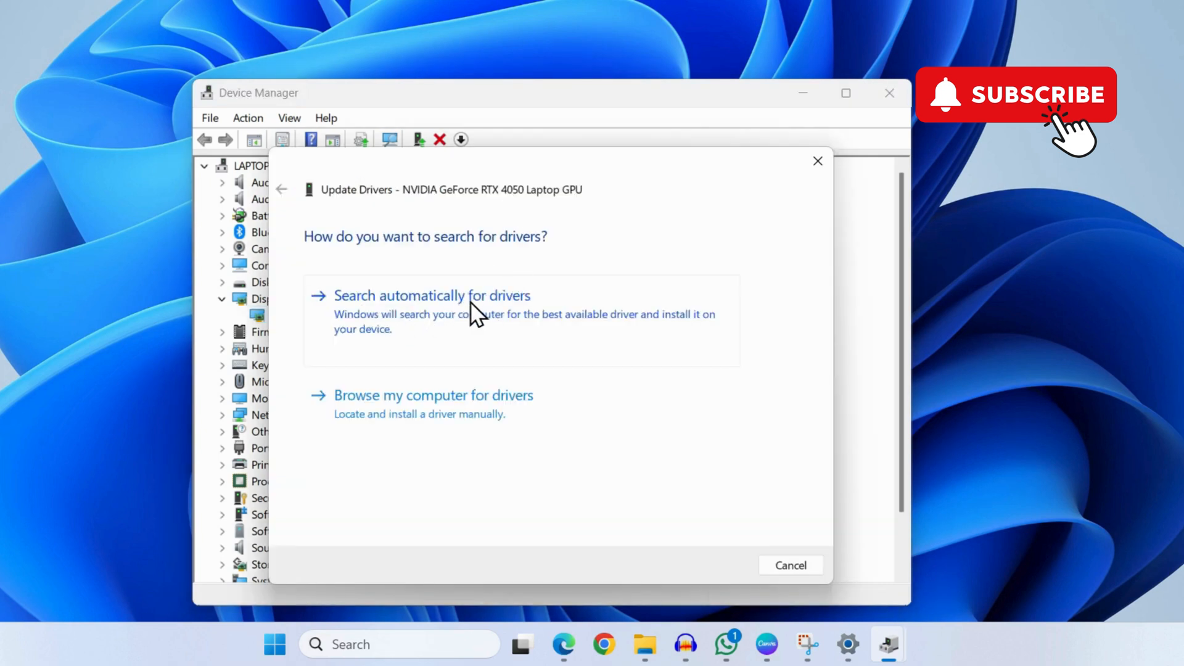
left_click(431, 295)
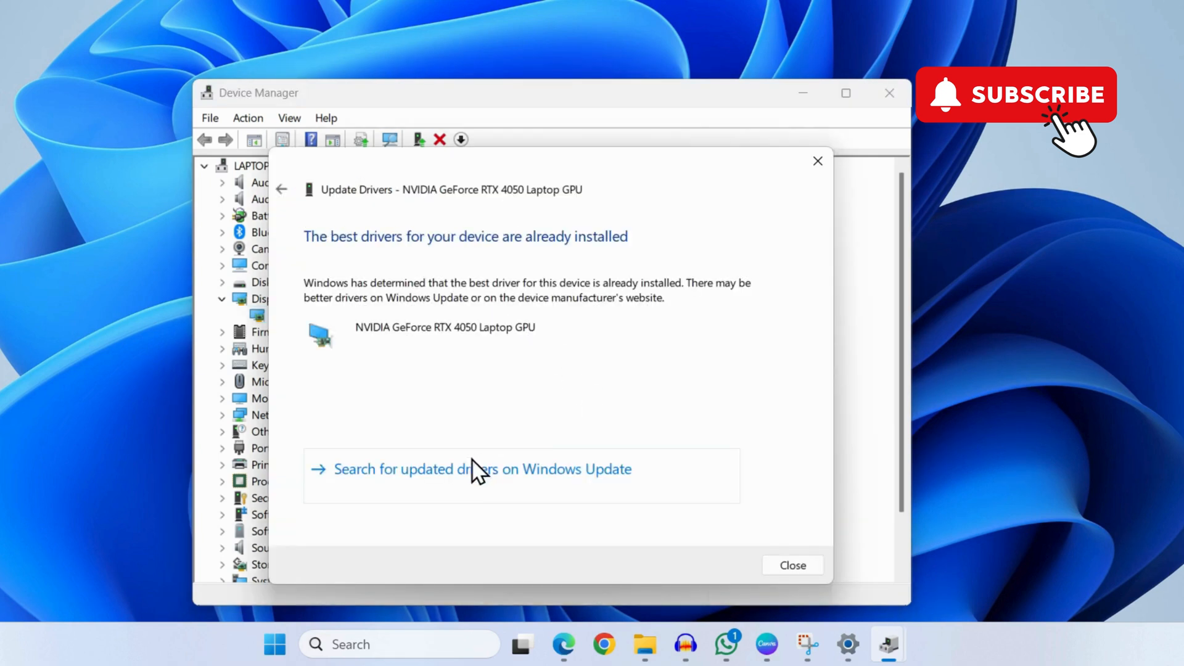
left_click(792, 565)
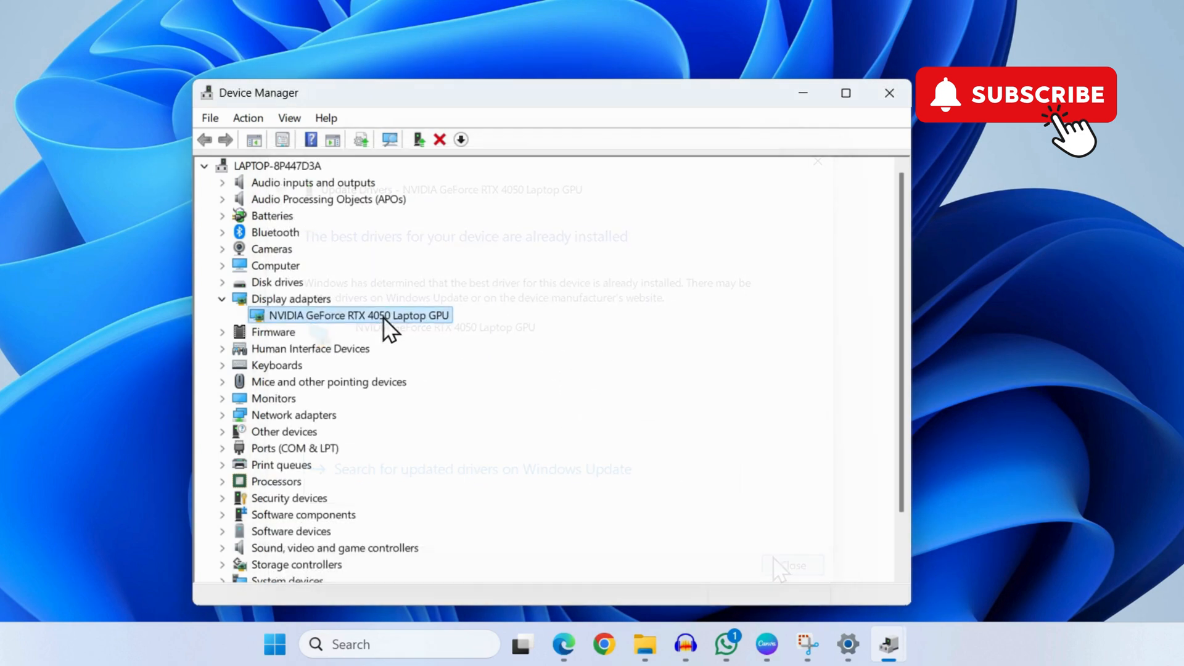
Uninstall the NVIDIA RTX 4050 GPU device, confirming driver removal.
right_click(357, 315)
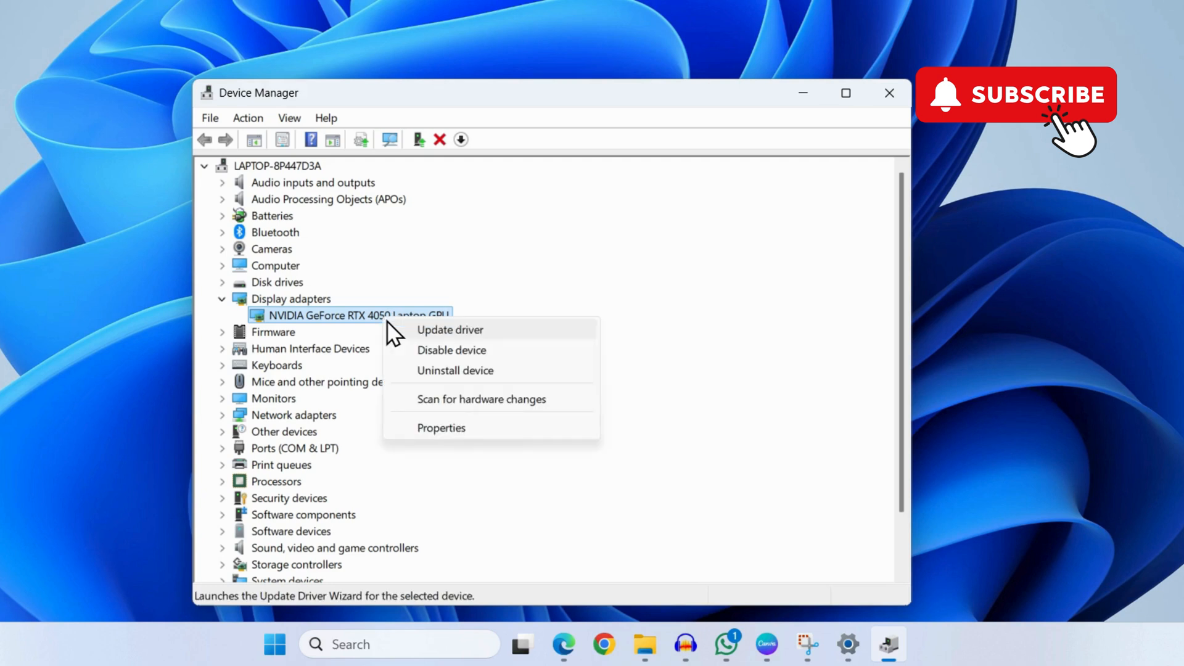
left_click(455, 370)
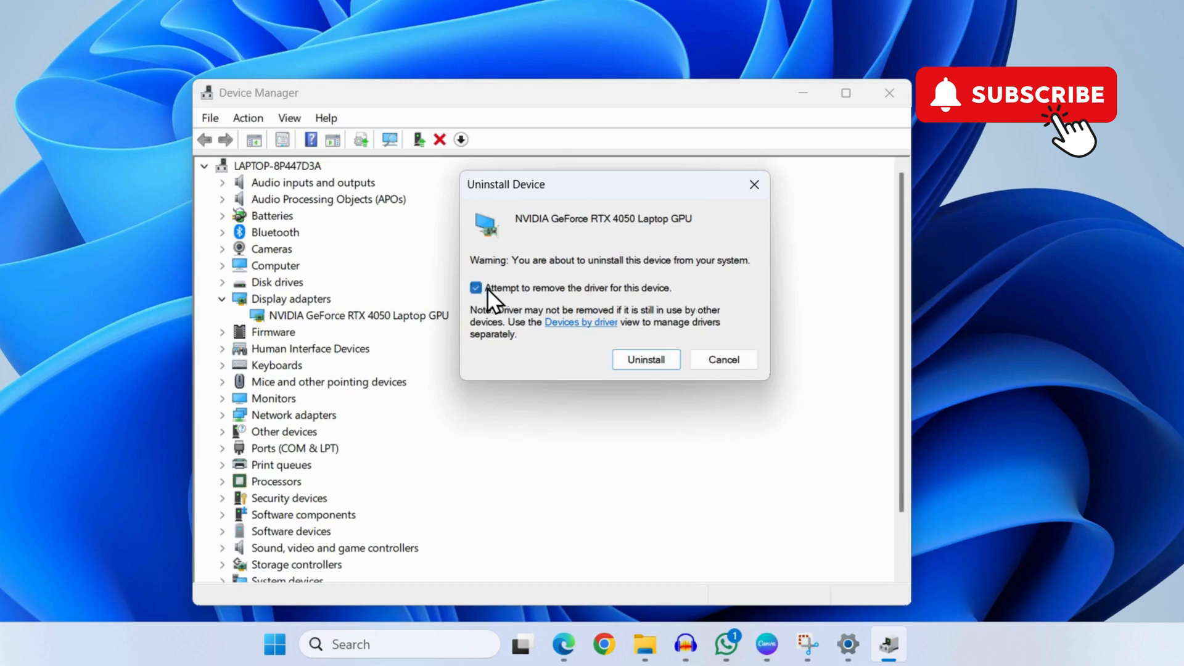
mouse_move(644, 359)
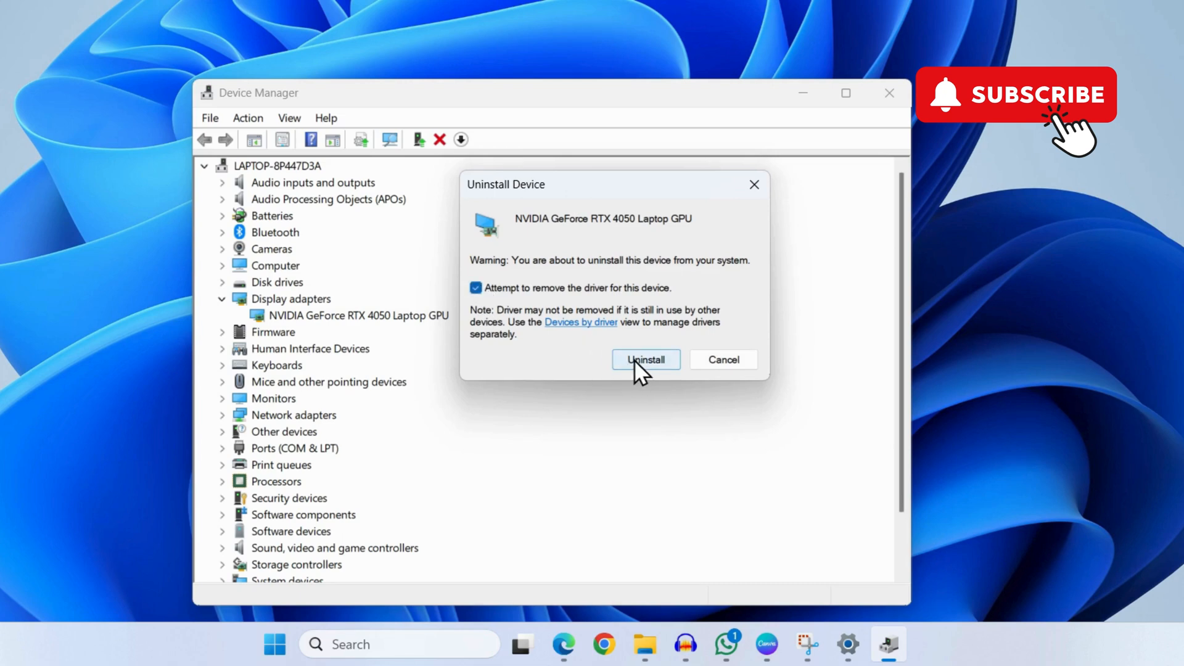
left_click(645, 360)
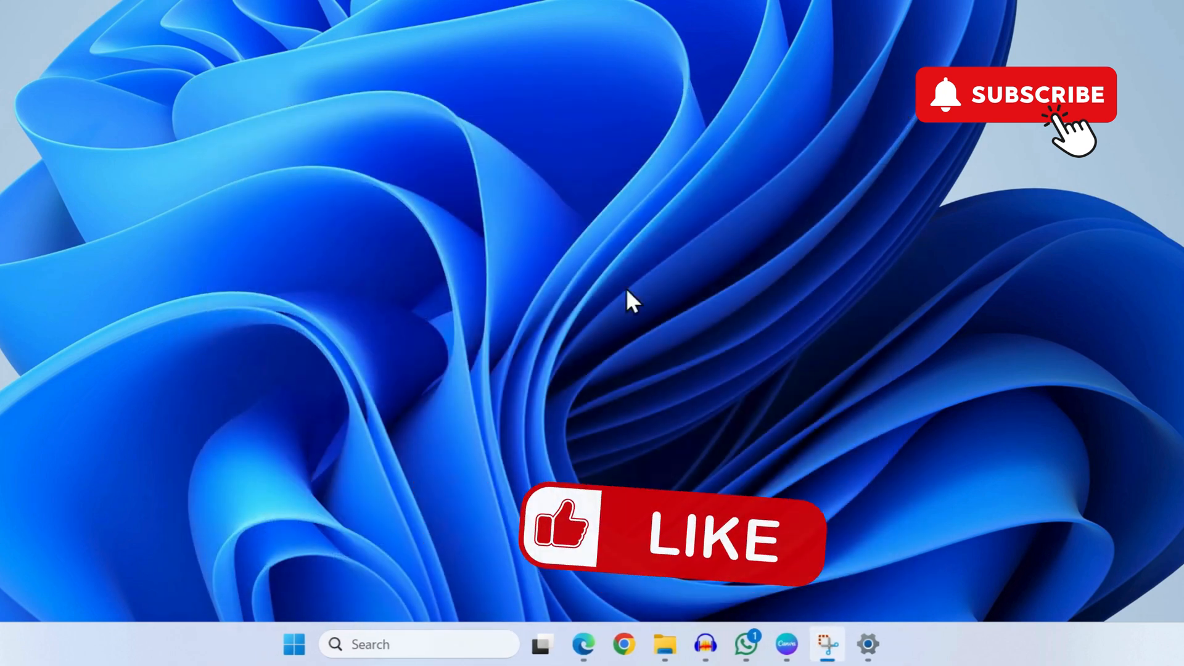